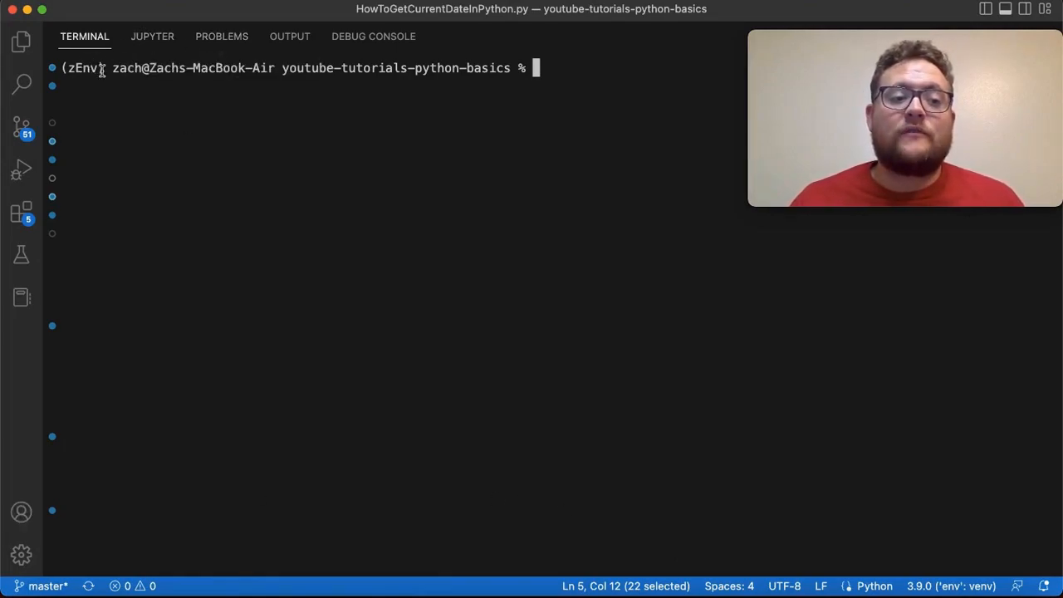
mouse_move(519, 96)
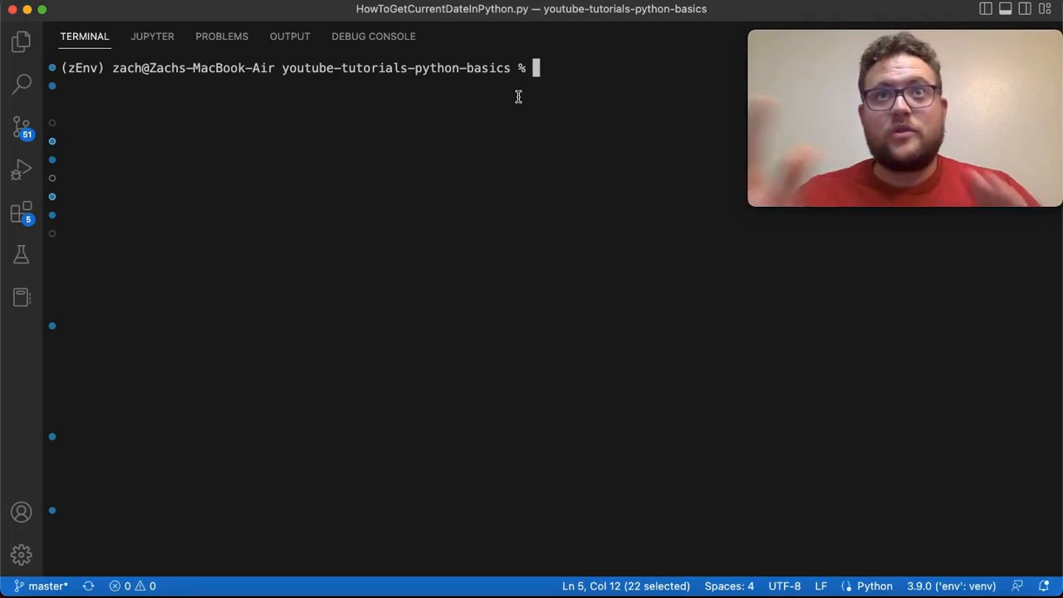
Start the 'which python' command to locate the interpreter the terminal uses.
type("which python")
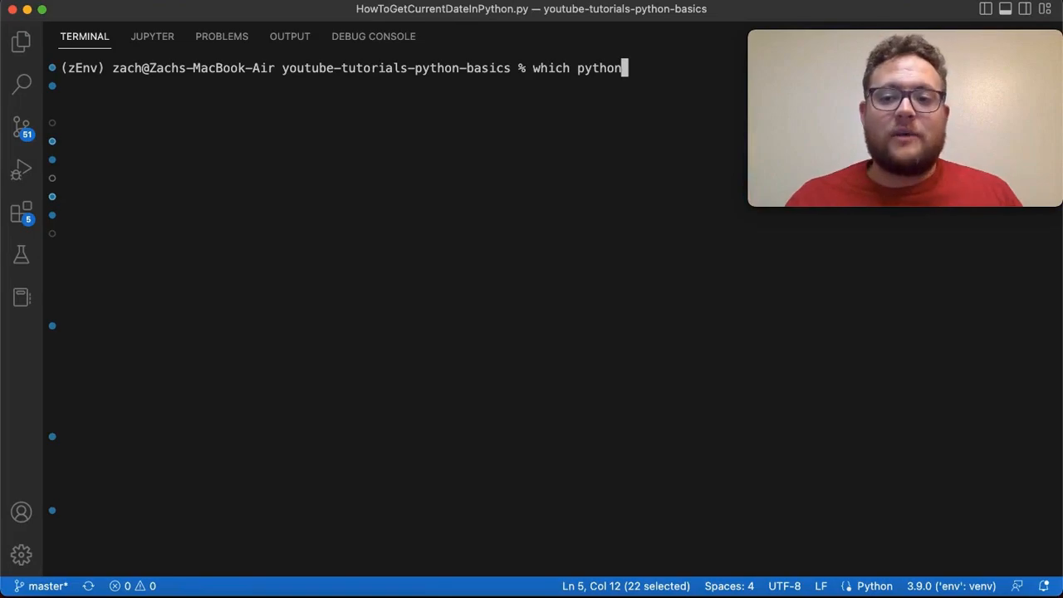
mouse_move(612, 65)
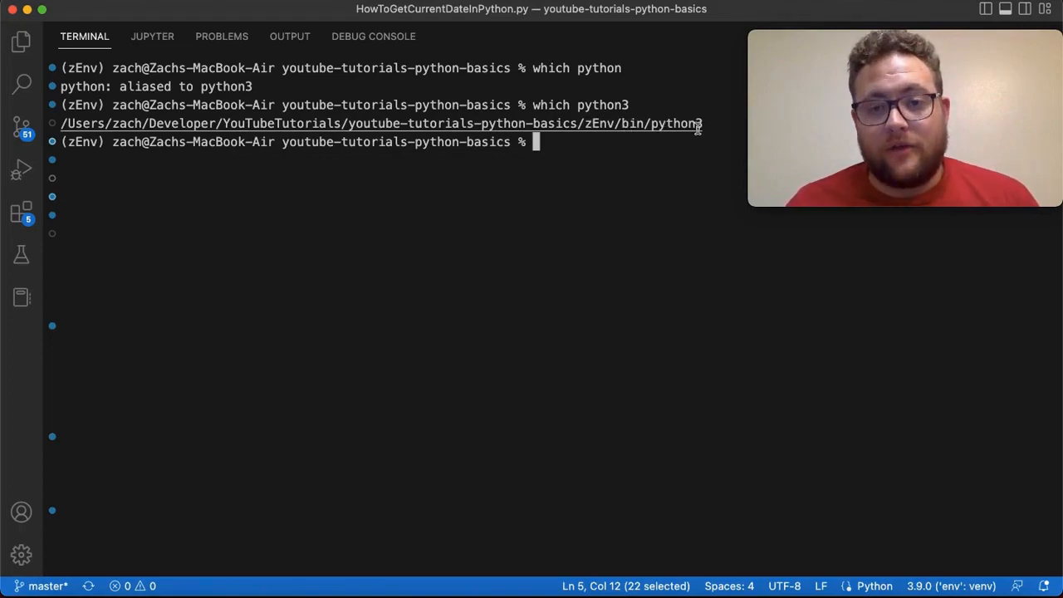
mouse_move(624, 129)
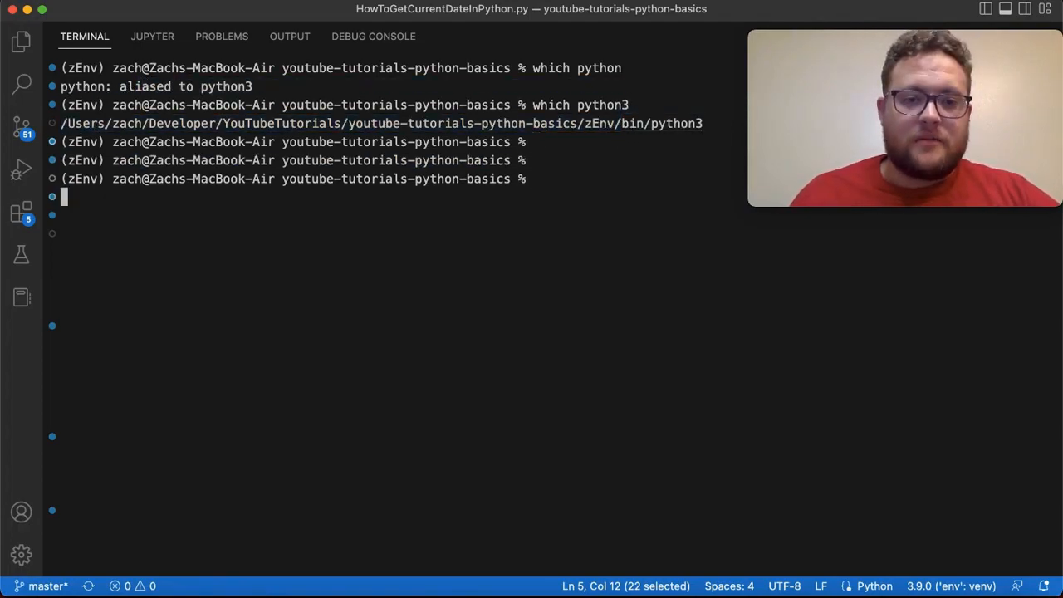
Change into the zEnv virtual environment folder and list its contents.
type("cd /Users/zach/Developer/YouTubeTutorials/youtube-tutorials-python-basics/zEnv/")
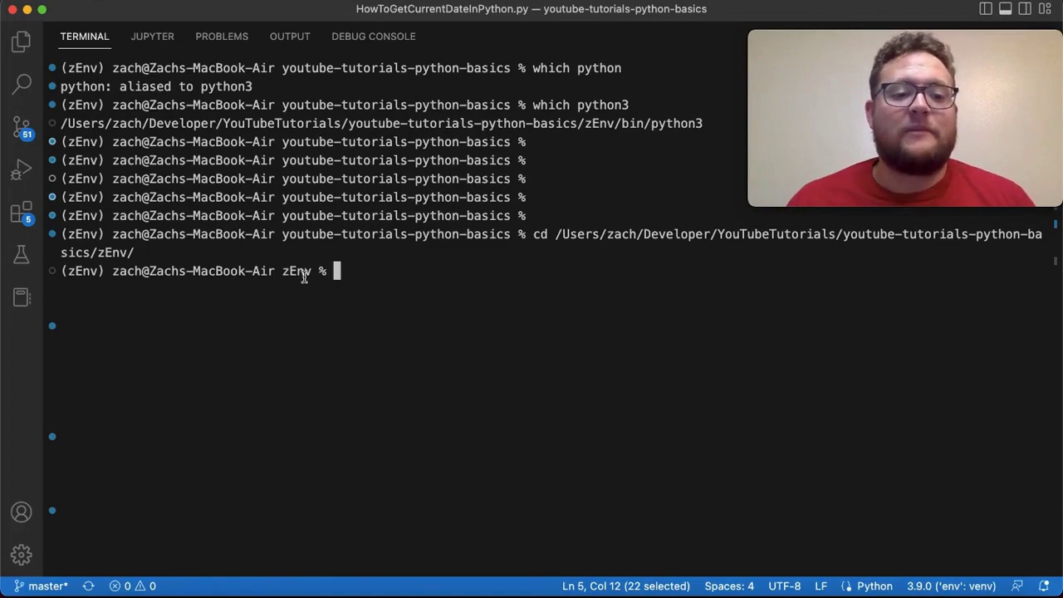
type("ls")
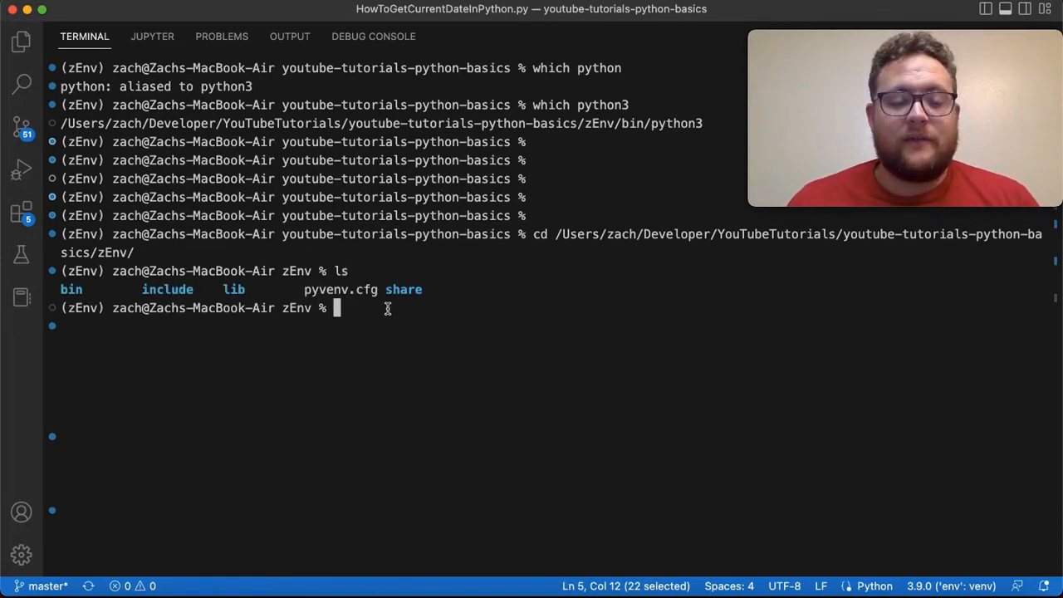
mouse_move(397, 299)
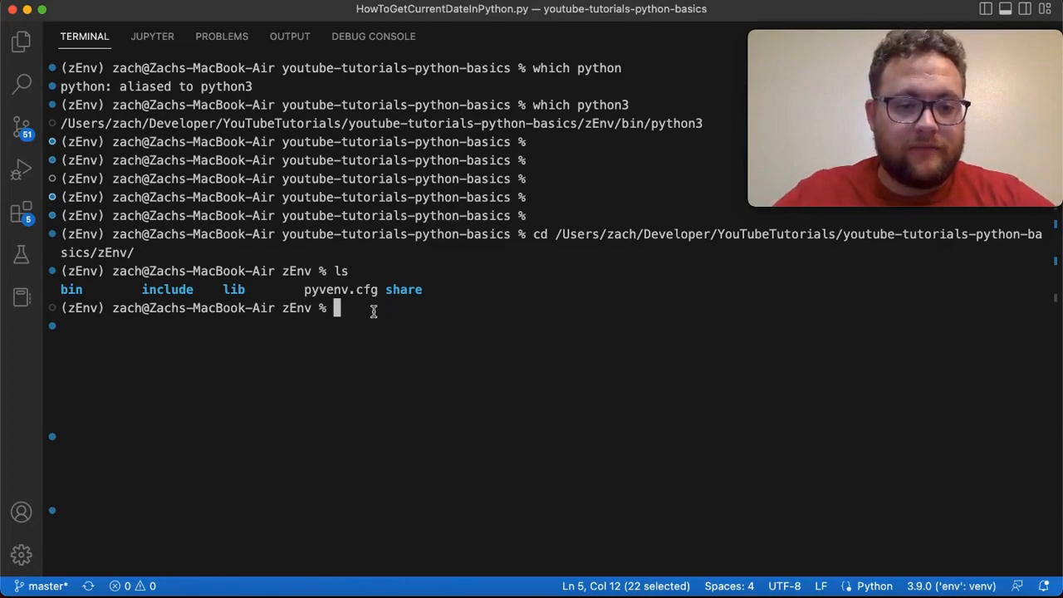
Descend through lib and python3.9 into the site-packages folder.
type("cd lib")
type("ls")
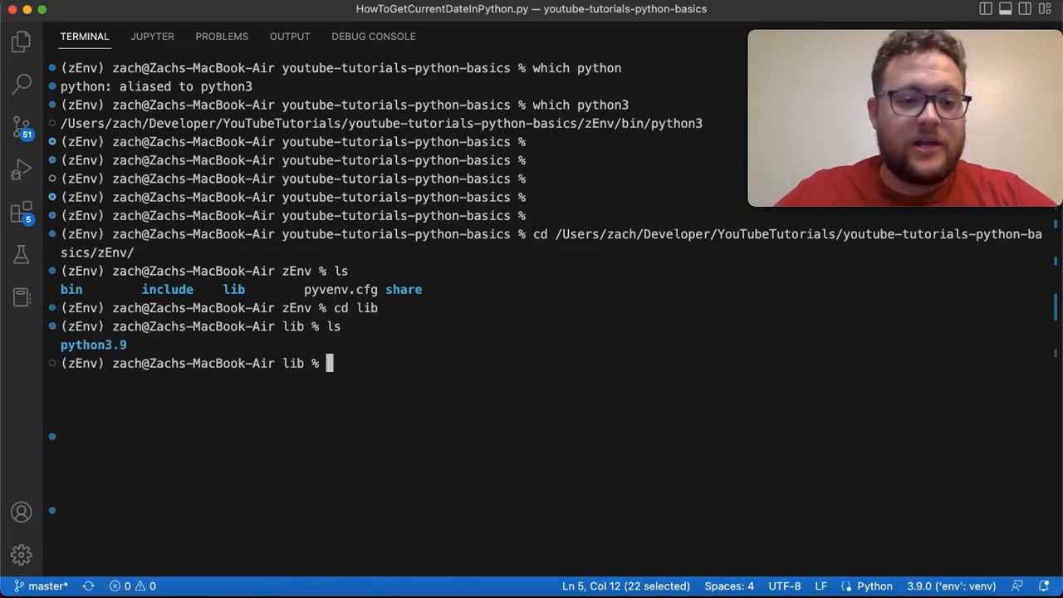
type("cd python")
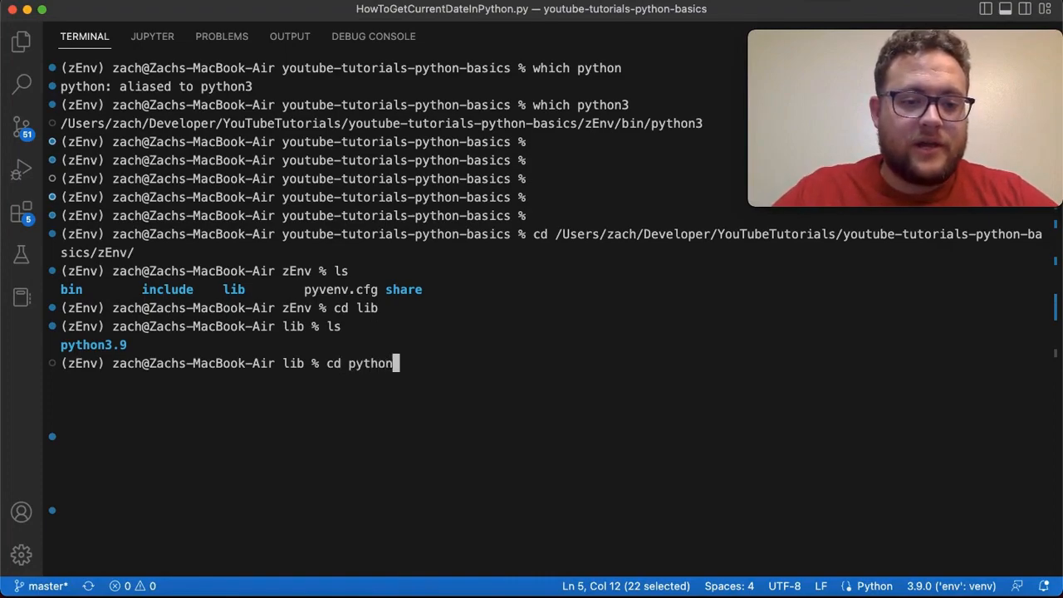
type("3.9")
type("ls")
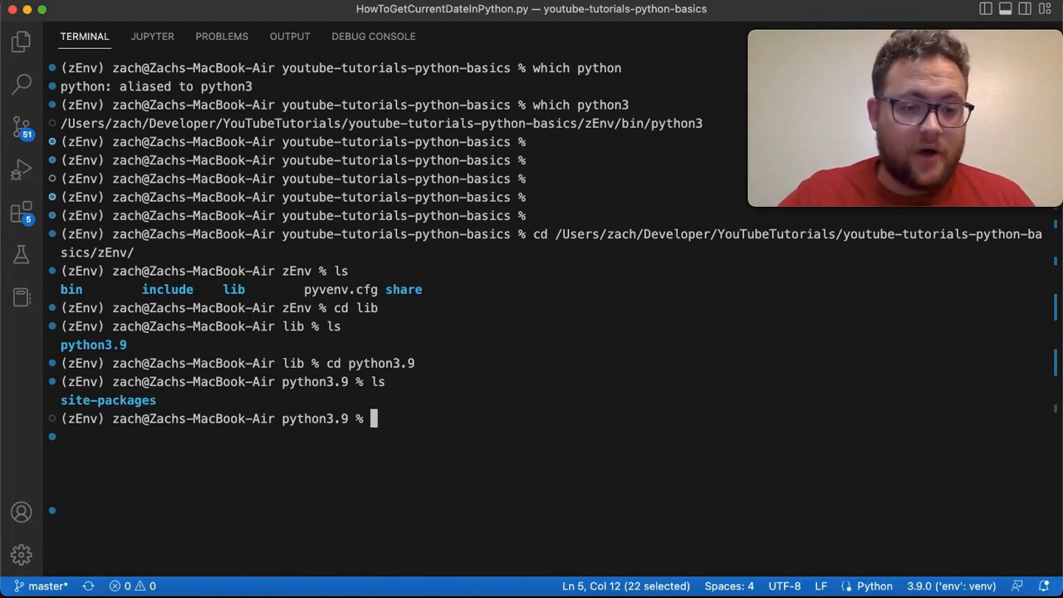
type("cd site-packages")
type("ls")
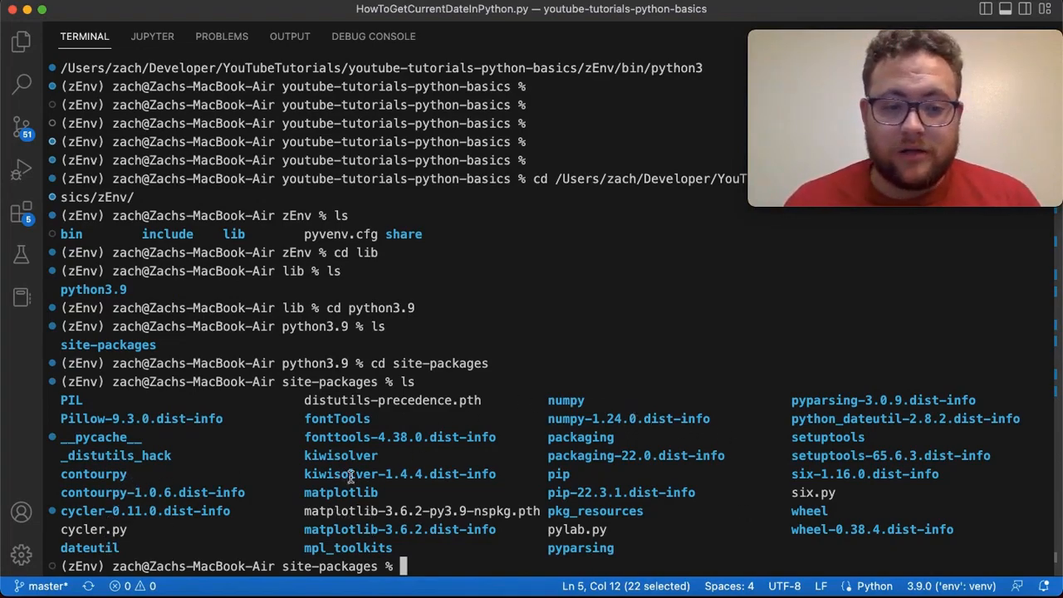
mouse_move(389, 442)
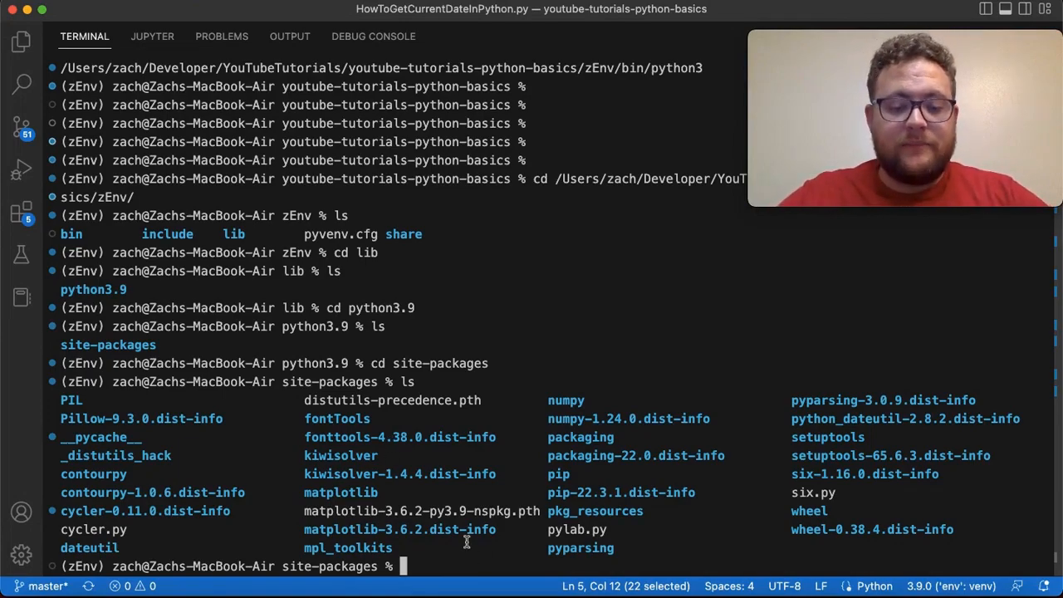
Print the full zEnv site-packages path with pwd, then begin the deactivate command.
type("pwd")
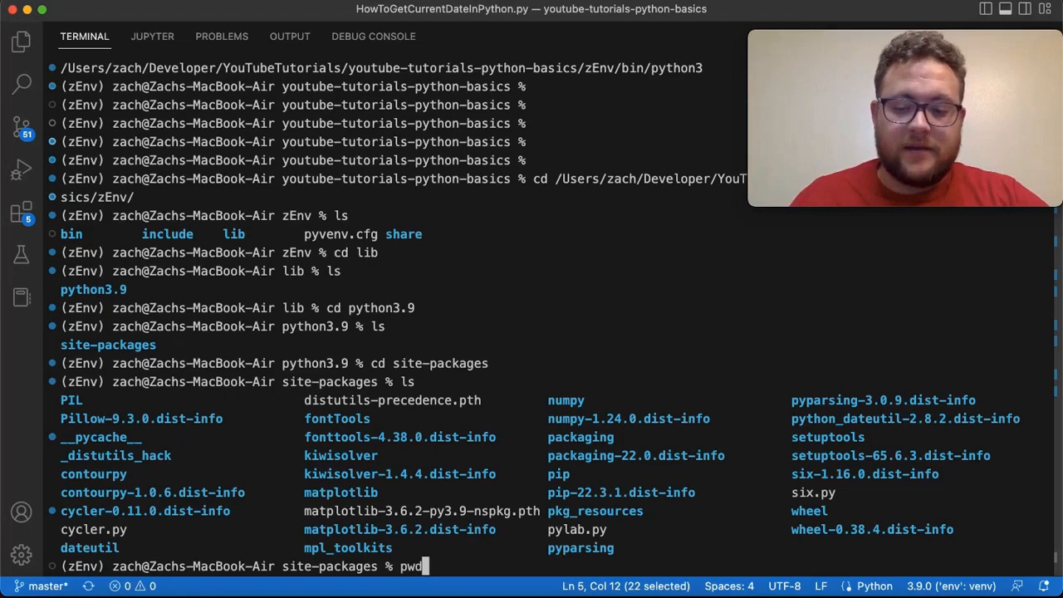
key("Enter")
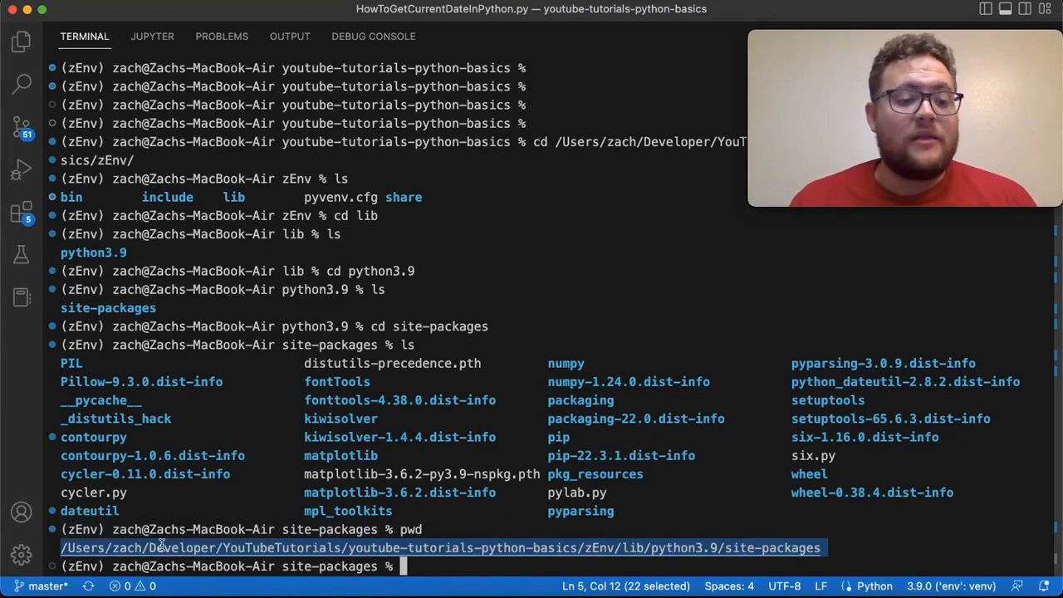
mouse_move(220, 548)
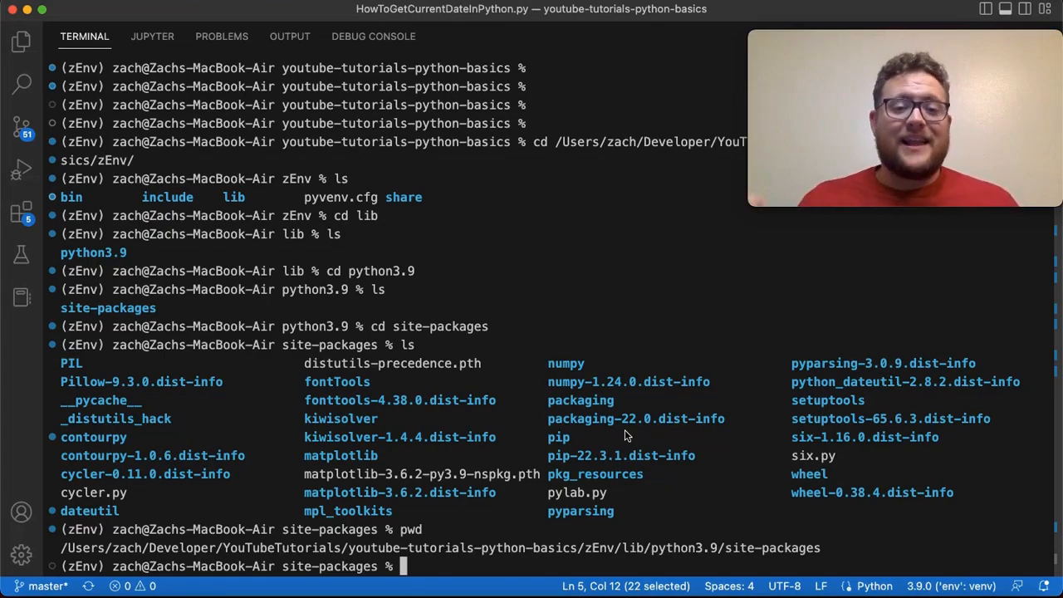
mouse_move(274, 322)
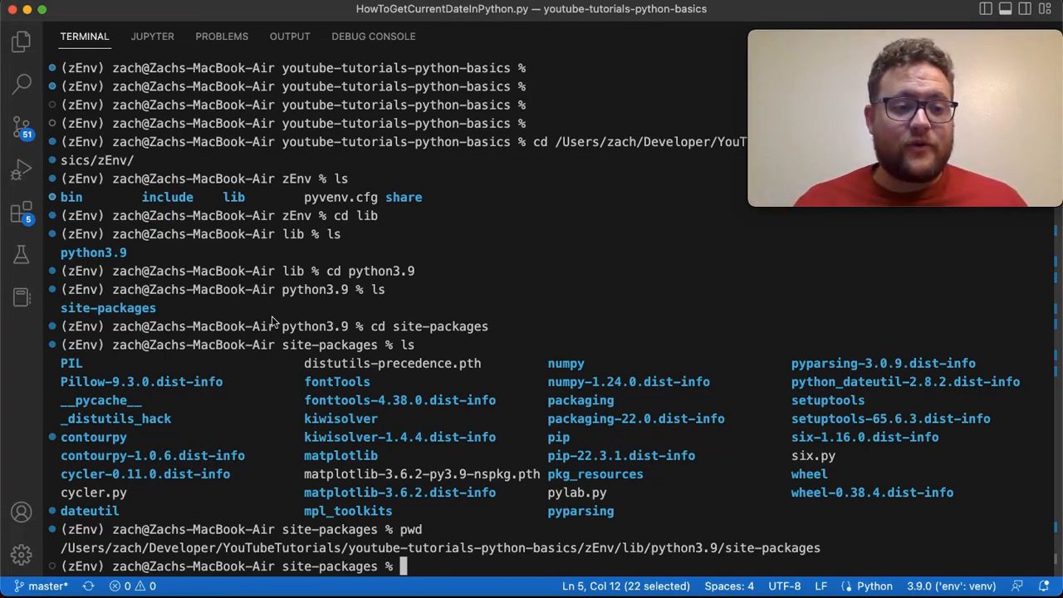
mouse_move(523, 500)
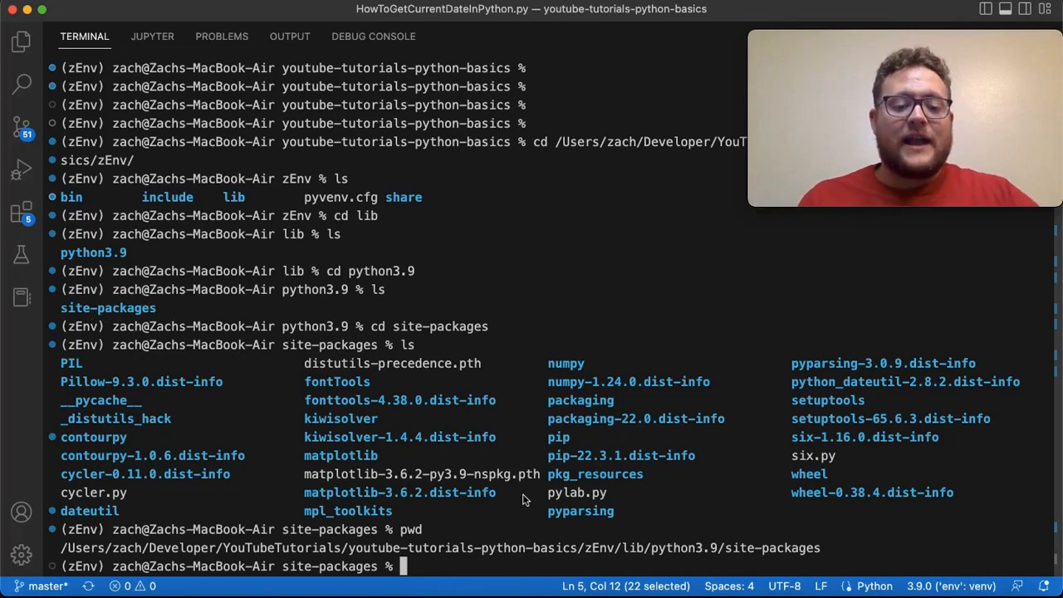
type("de")
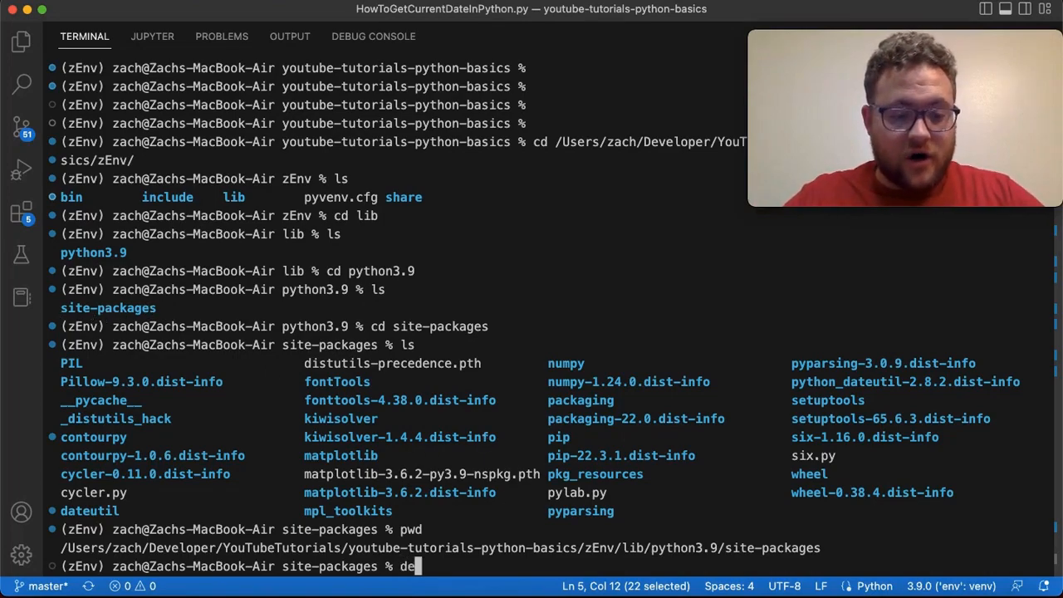
Deactivate zEnv and run 'which python3' to locate the system interpreter.
type("deactivate")
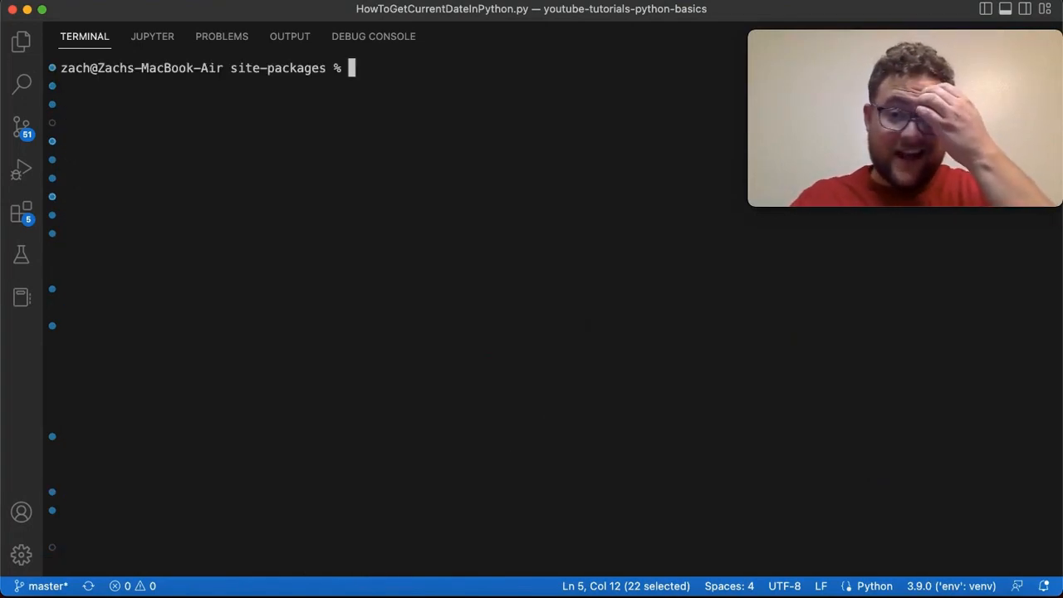
type("which python")
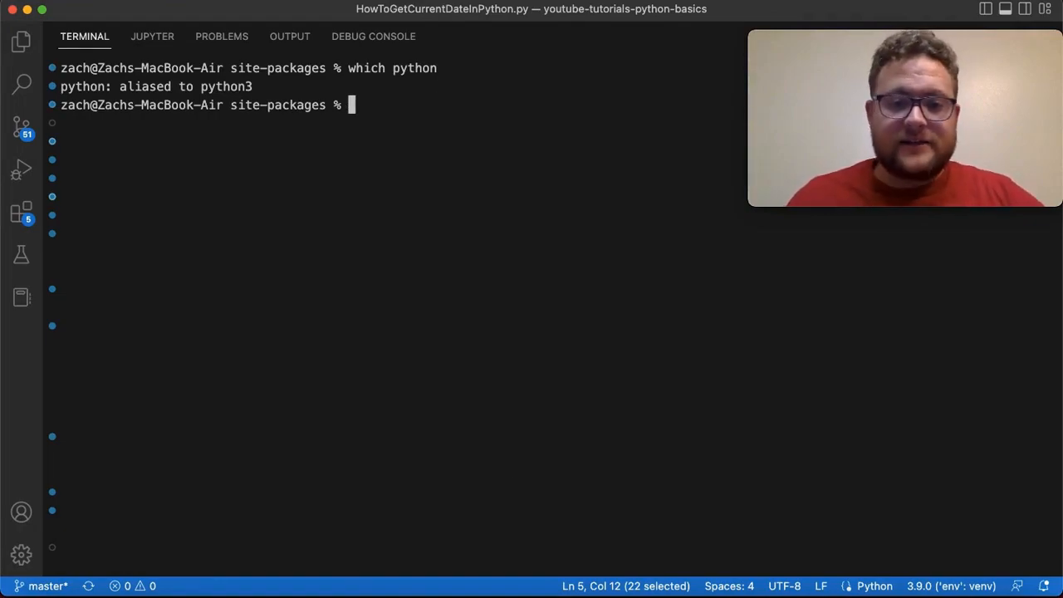
type("which python3")
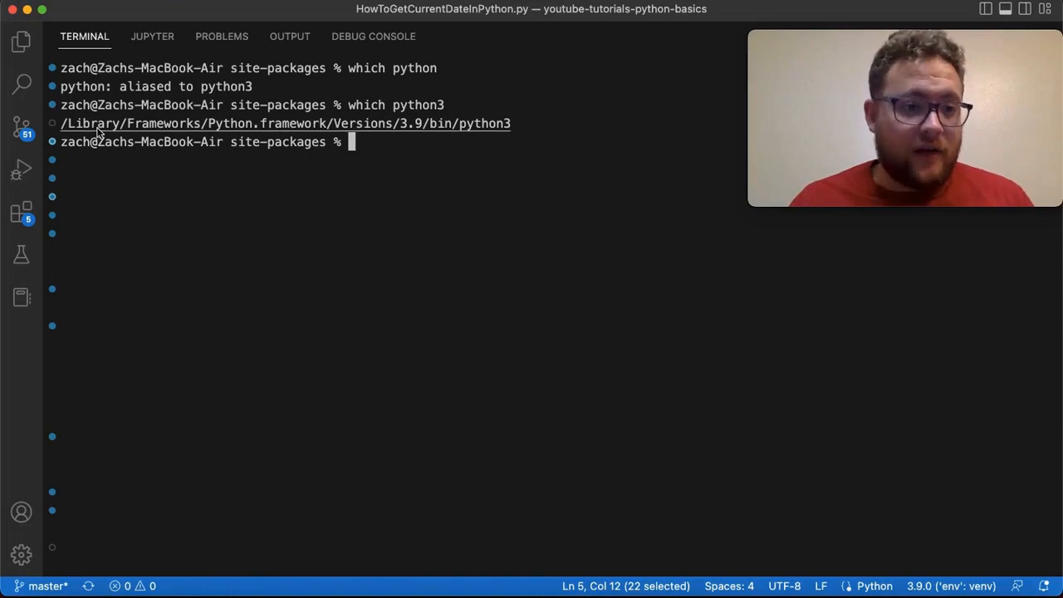
mouse_move(396, 133)
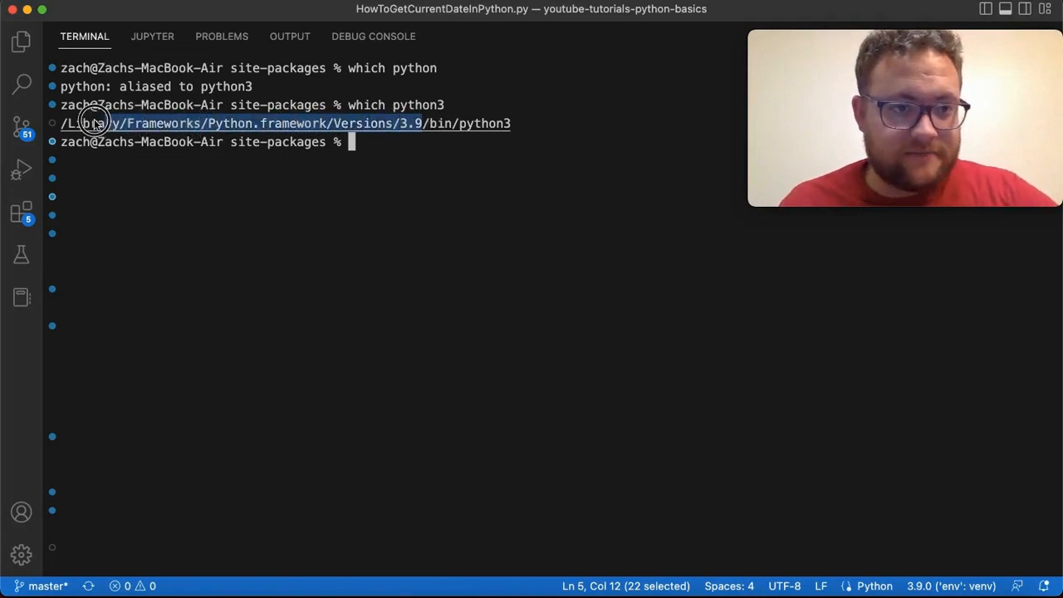
mouse_move(93, 123)
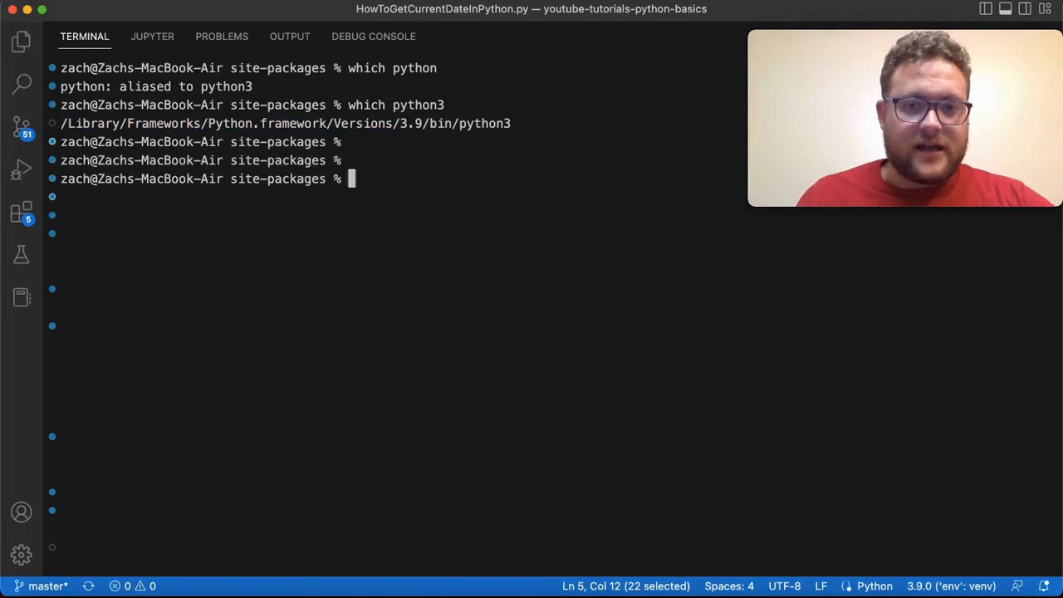
Change into /Library/Frameworks/Python.framework/Versions/3.9 and then its lib/python3.9 folder.
type("cd /Library/Frameworks/Python.framework/Versions/3.9")
type("ls")
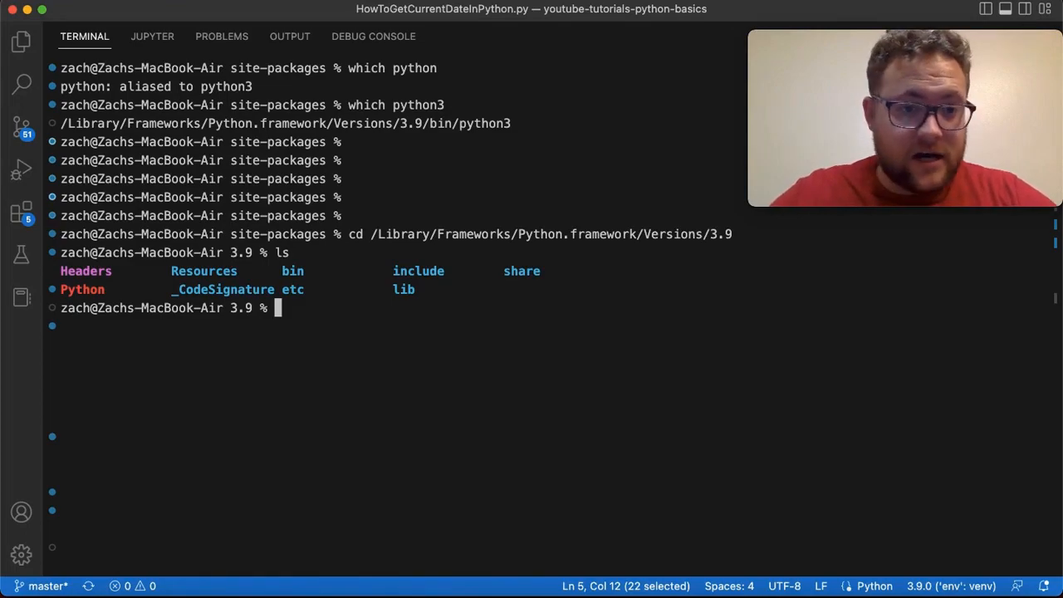
type("cd")
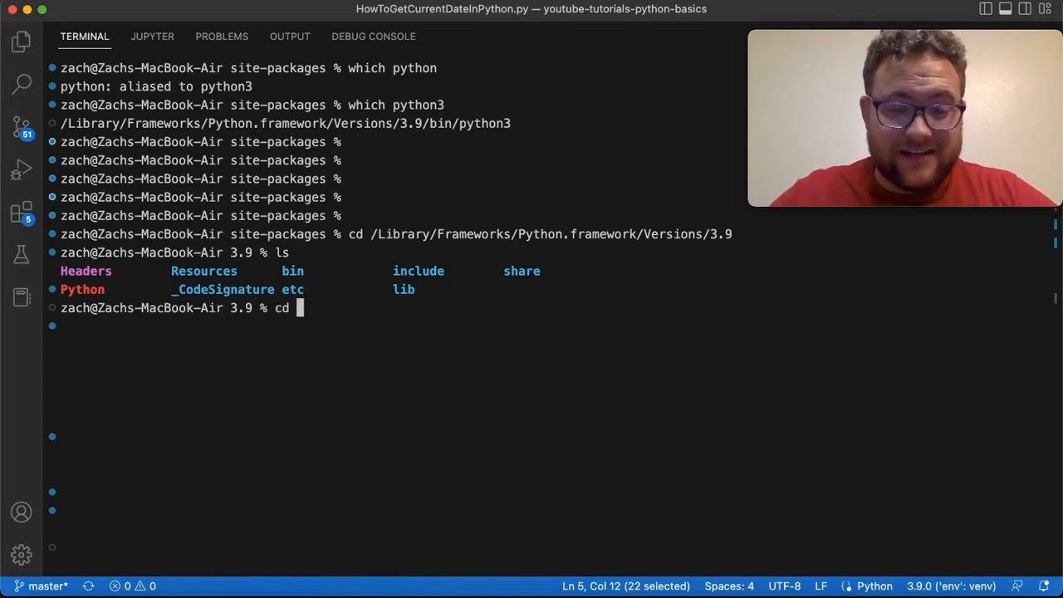
type("lib/")
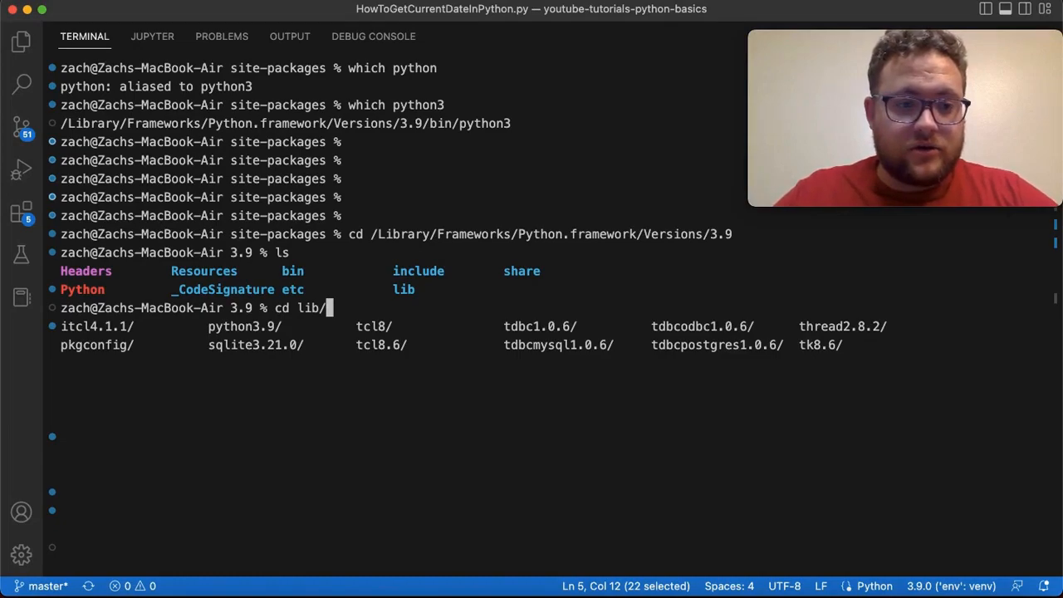
type("python3.9")
type("ls")
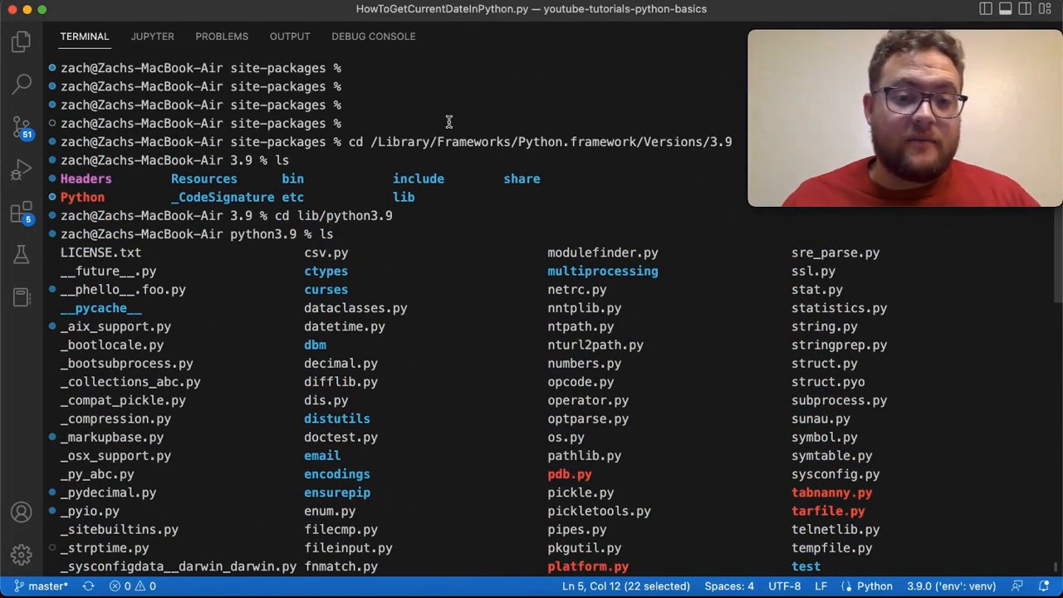
scroll("down", 3)
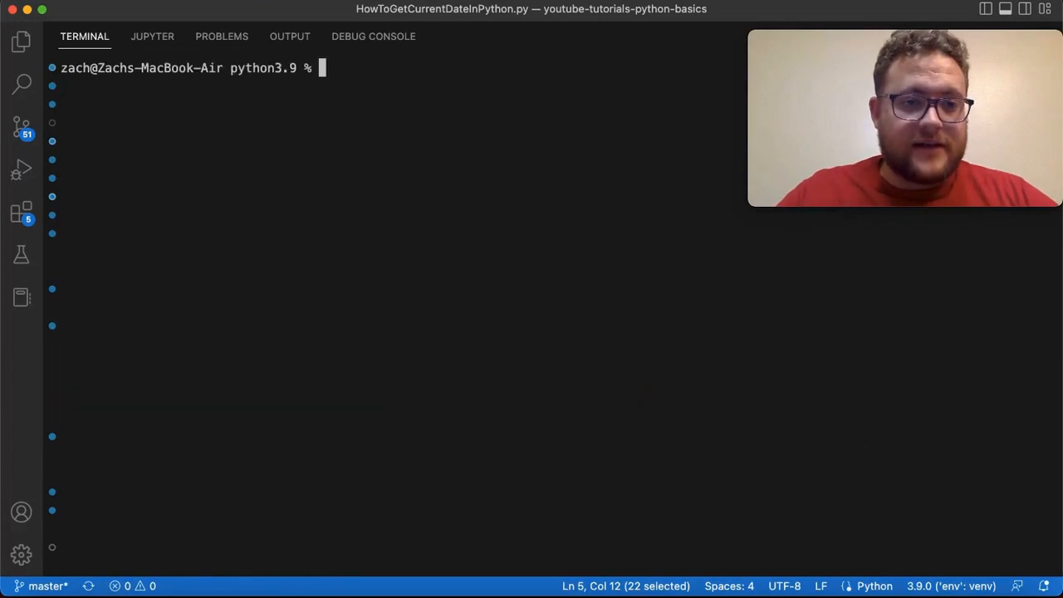
Change into the system site-packages folder and list the installed packages.
type("cd site-packages/")
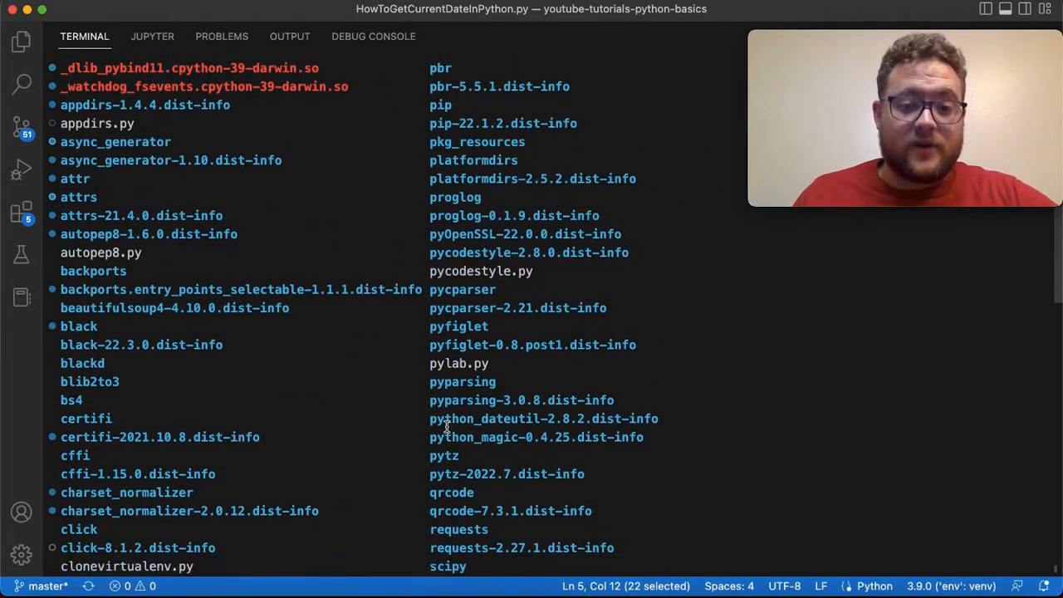
type("res")
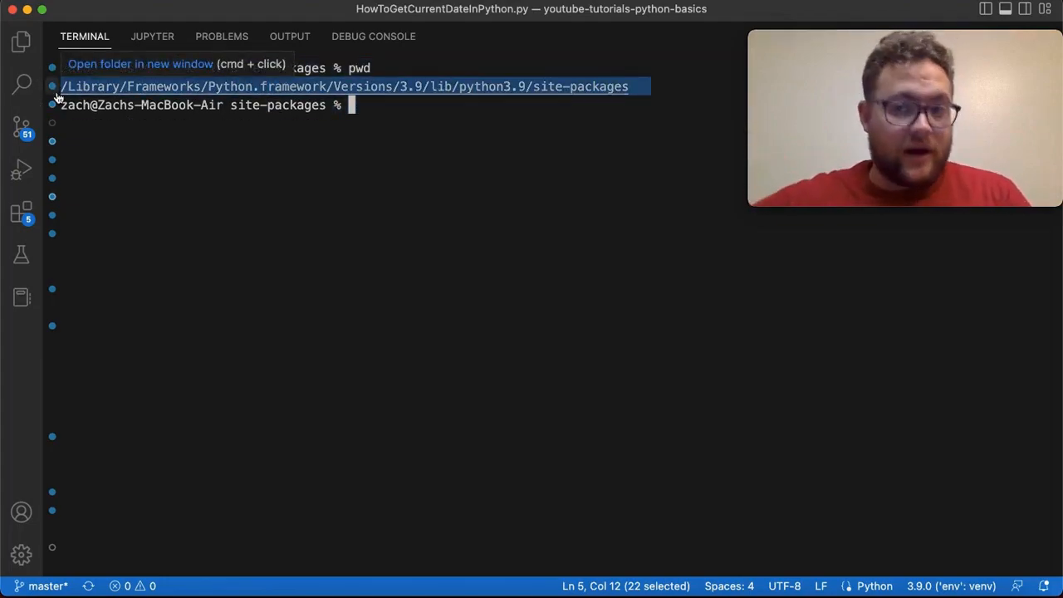
mouse_move(358, 132)
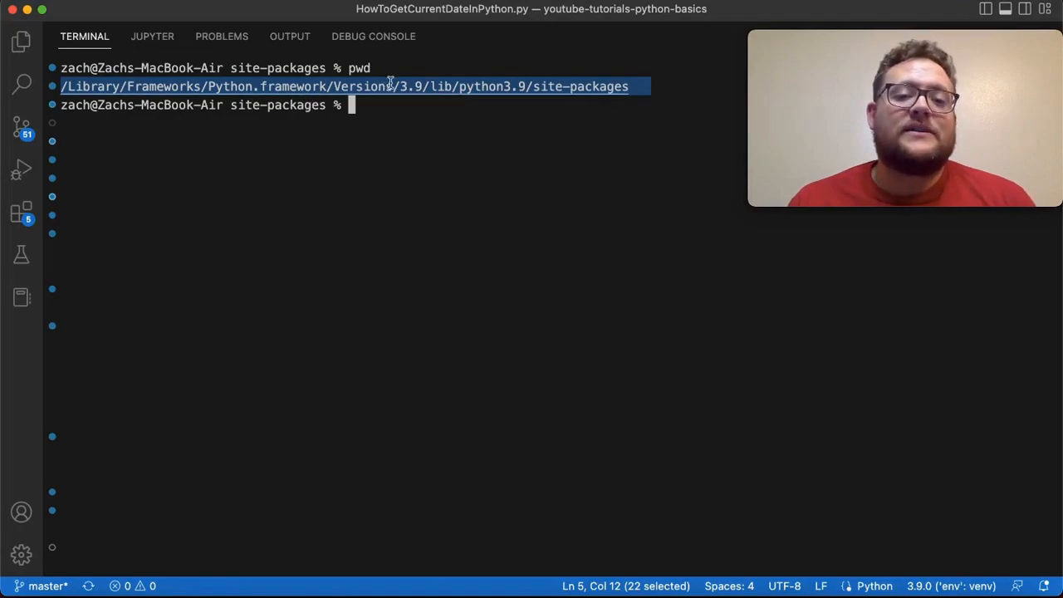
mouse_move(499, 278)
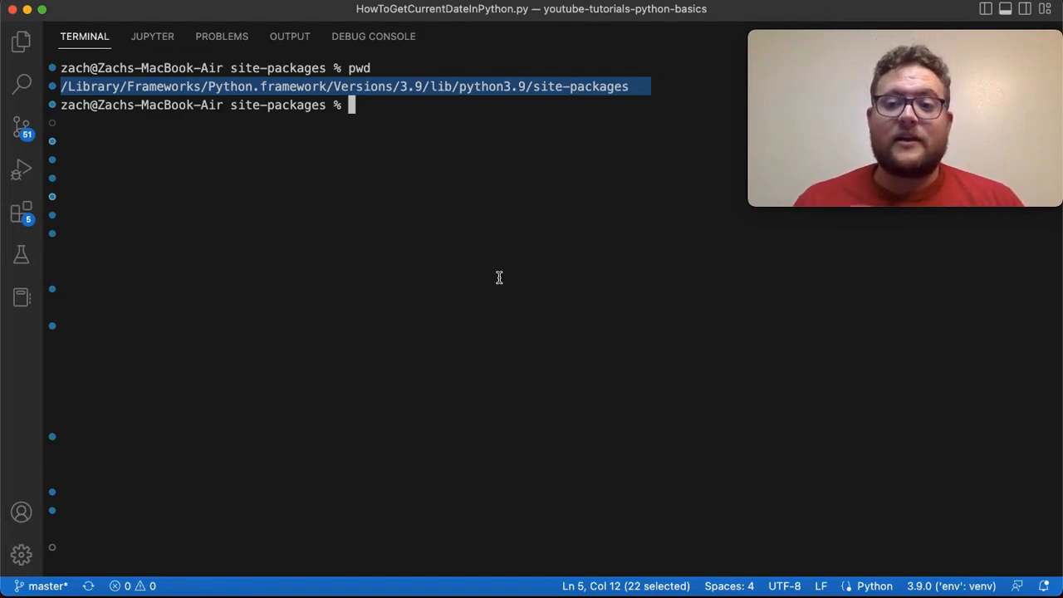
mouse_move(397, 113)
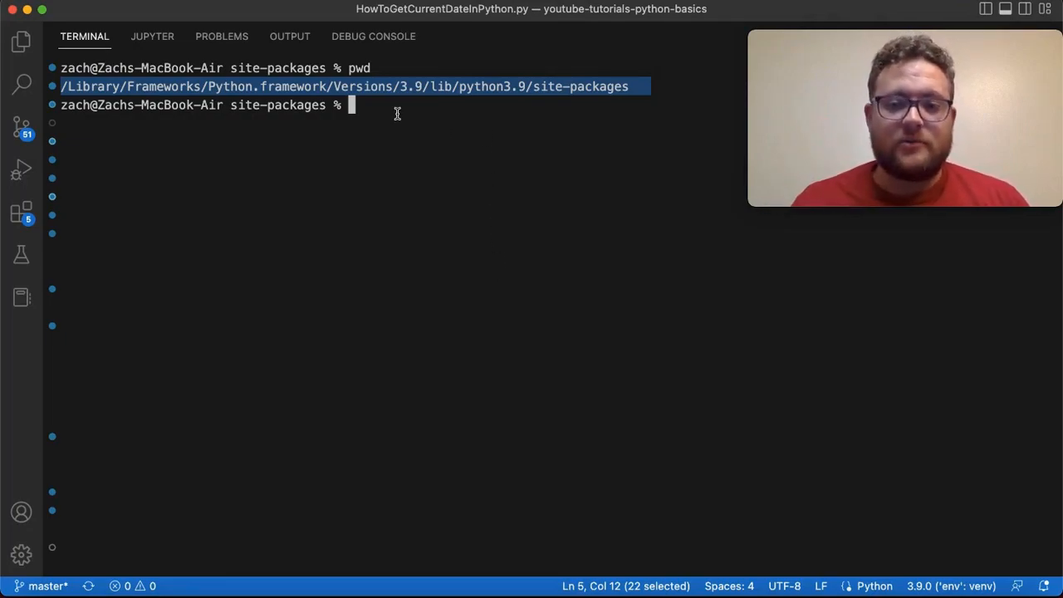
mouse_move(412, 113)
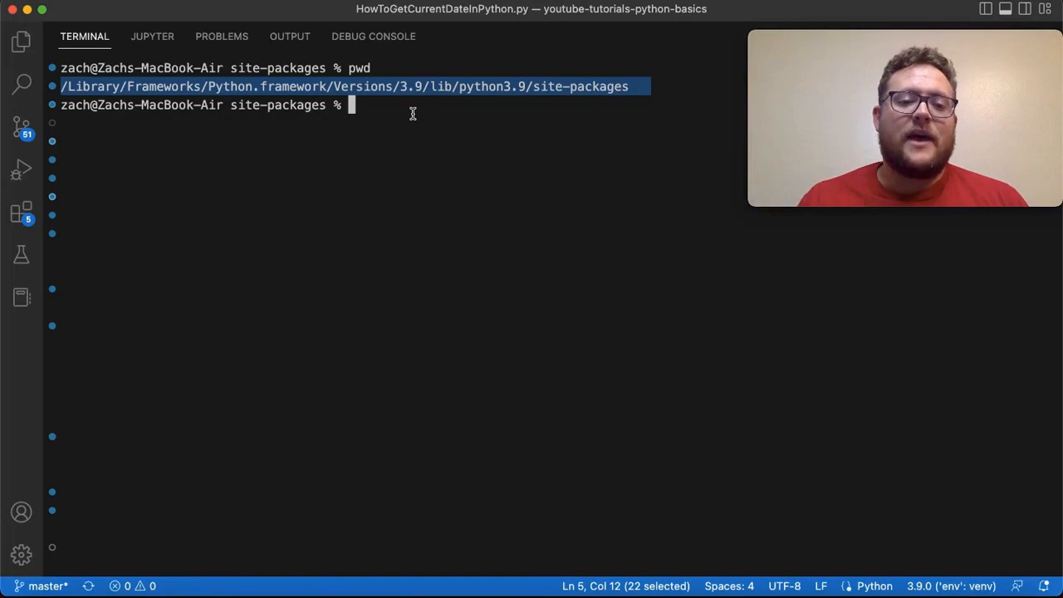